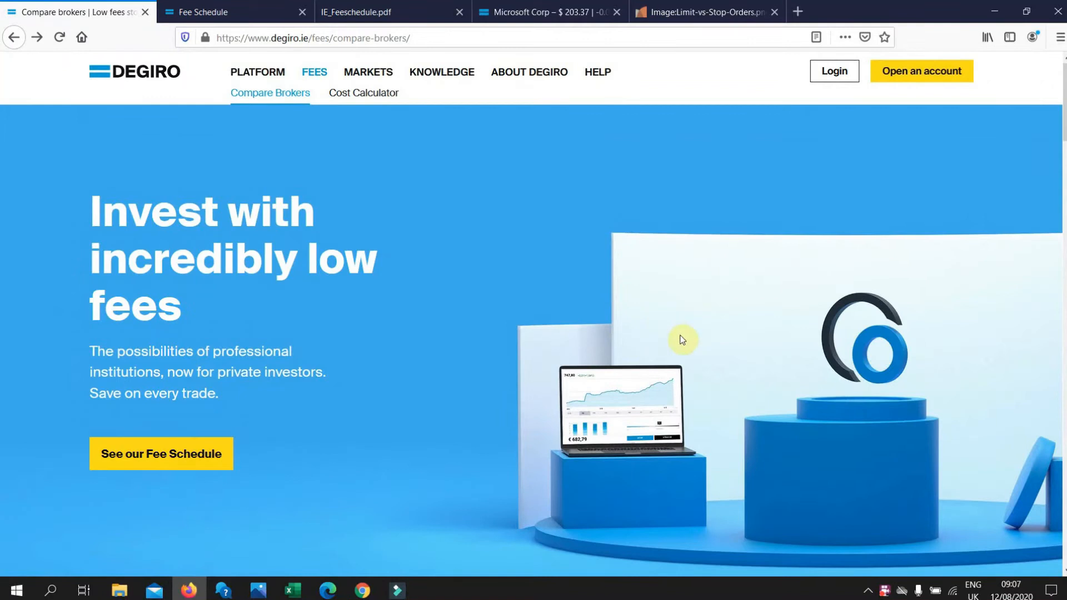
mouse_move(775, 383)
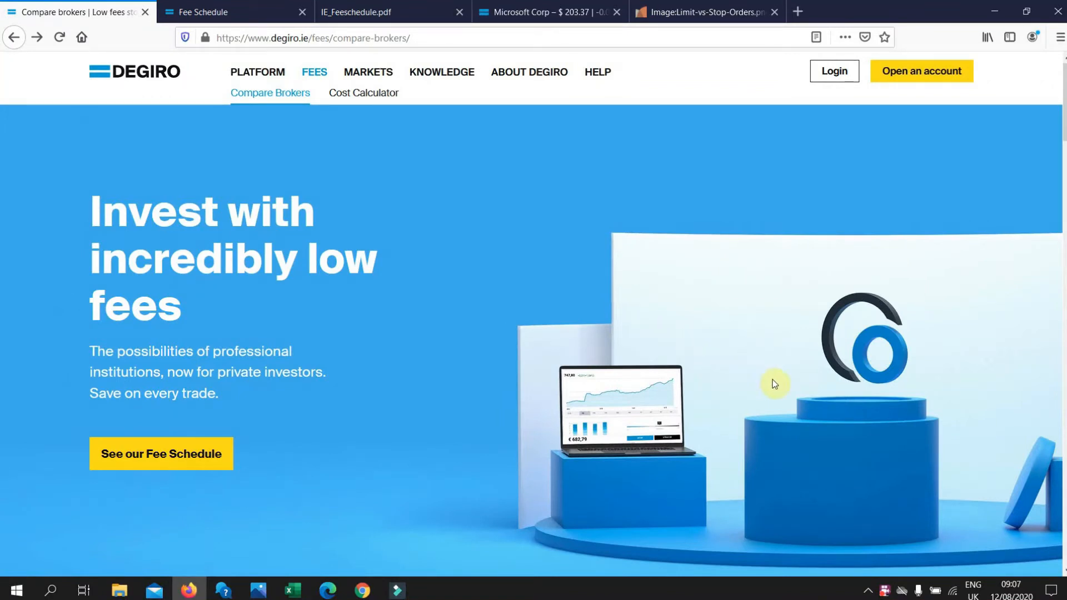
mouse_move(747, 338)
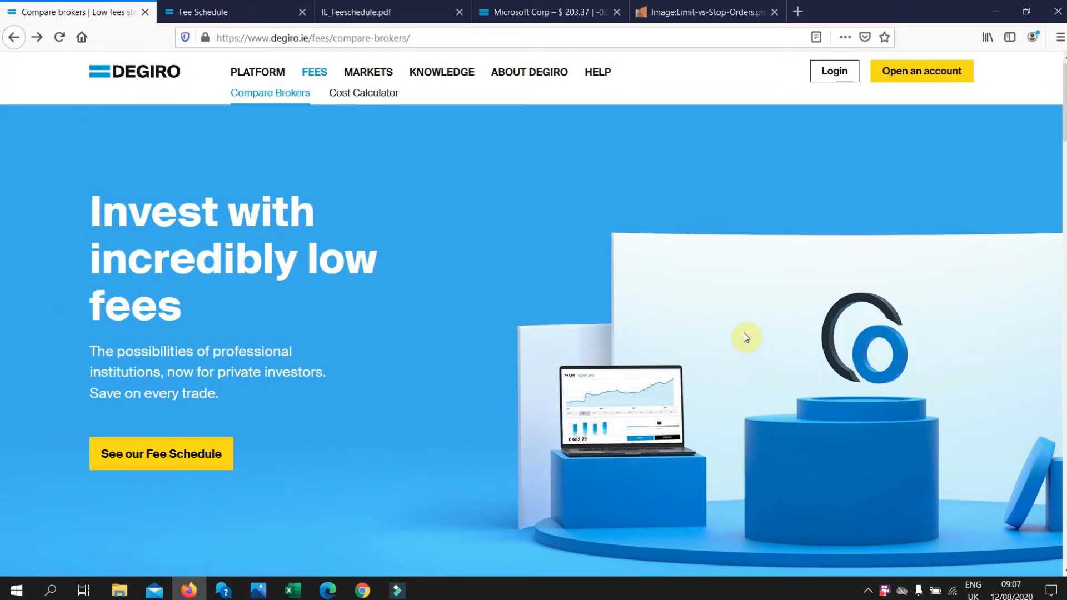
Step: Scroll down to the Shares fee table comparing DEGIRO with Davy, Goodbody and Cantor Fitzgerald
scroll(down, 3)
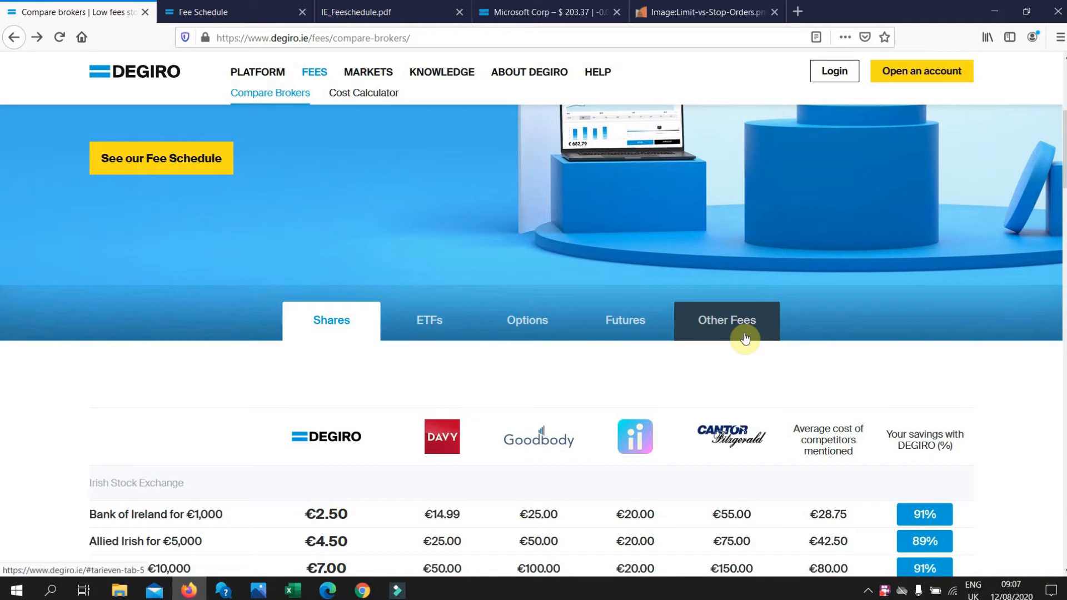
scroll(down, 3)
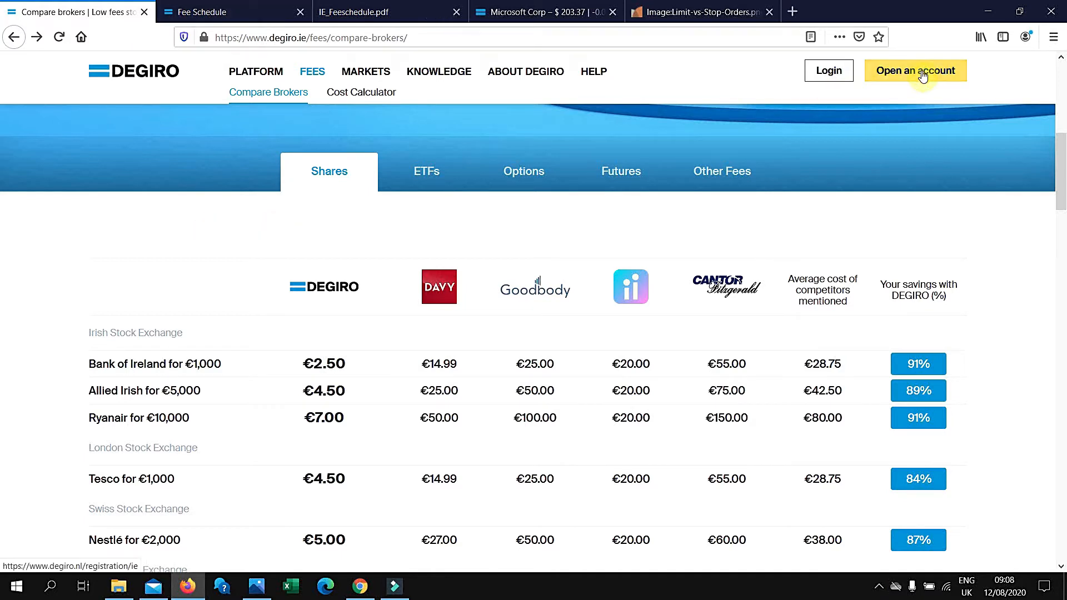
Step: Start opening a new DEGIRO account from the site header
click(915, 70)
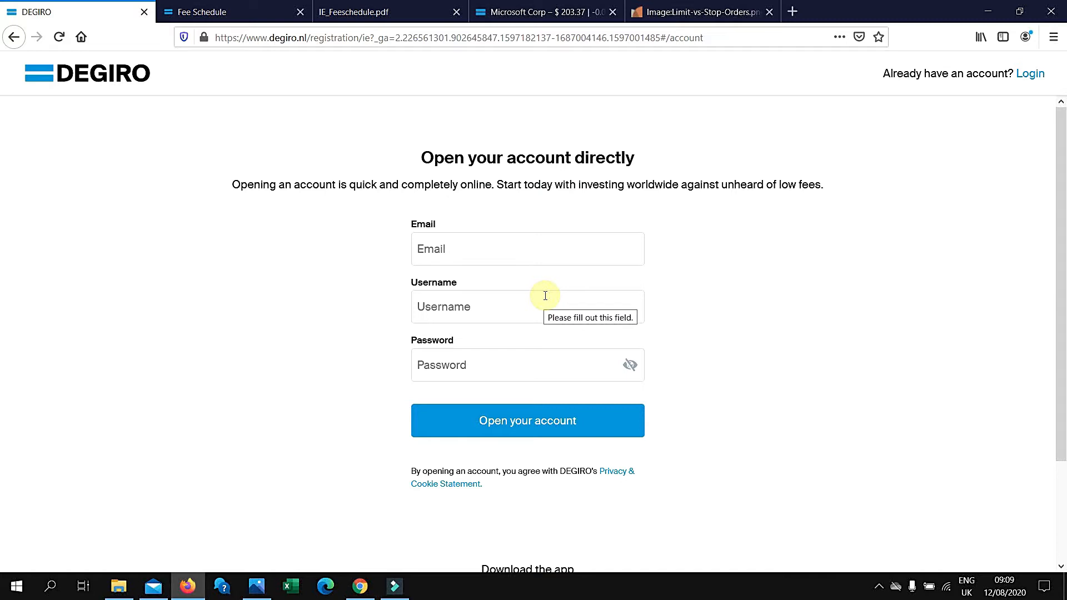
mouse_move(460, 284)
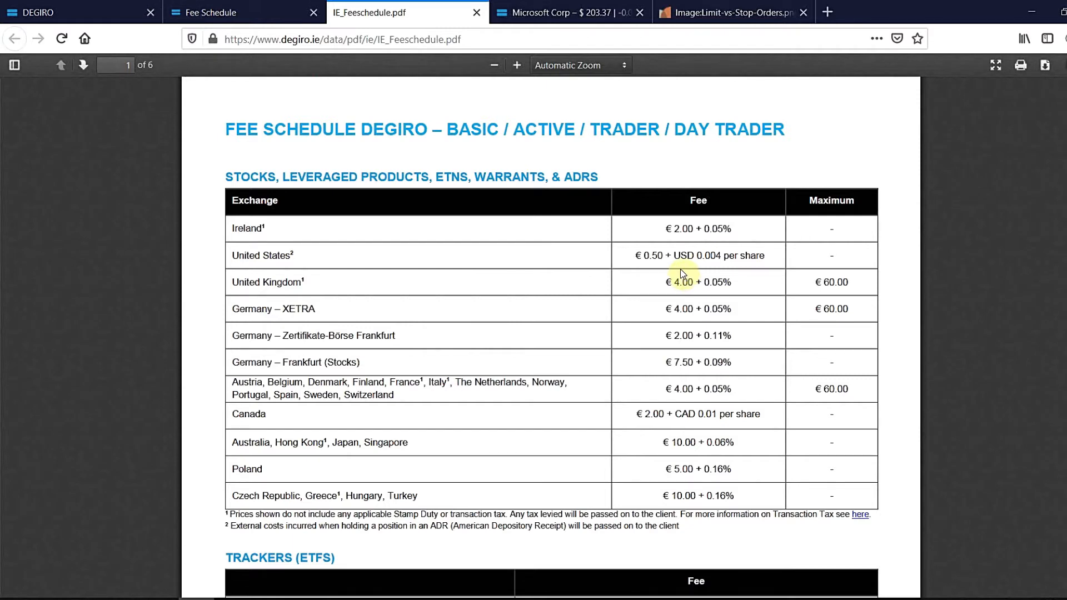
mouse_move(657, 268)
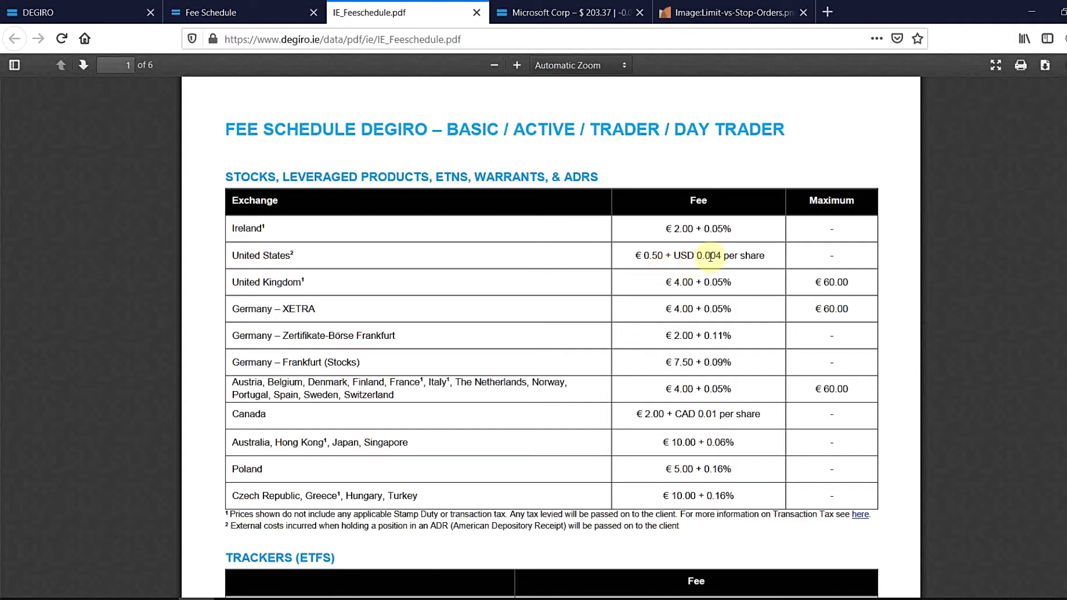
mouse_move(460, 284)
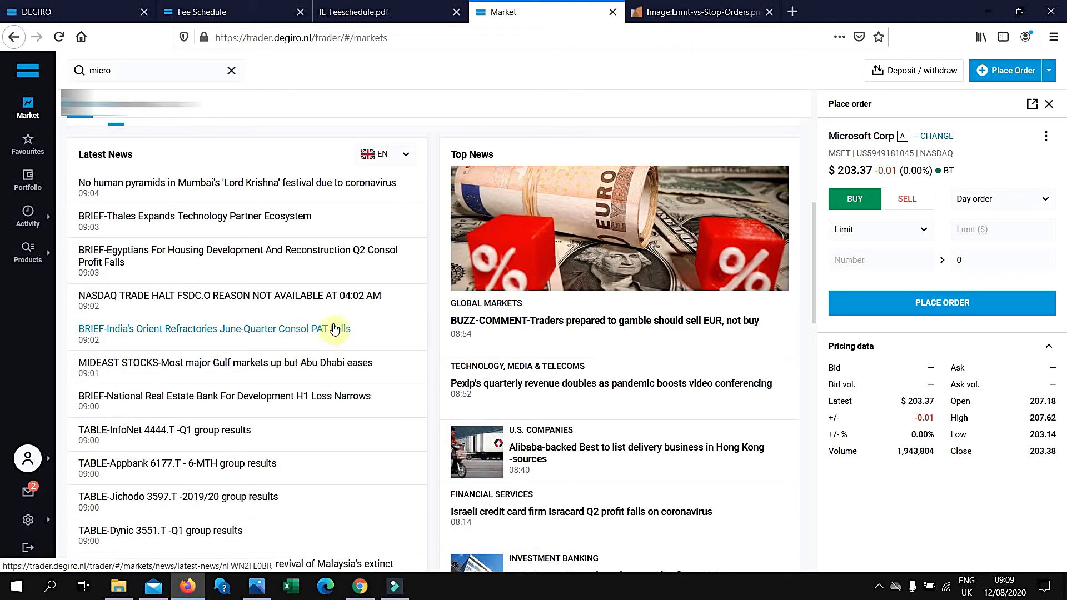
click(80, 150)
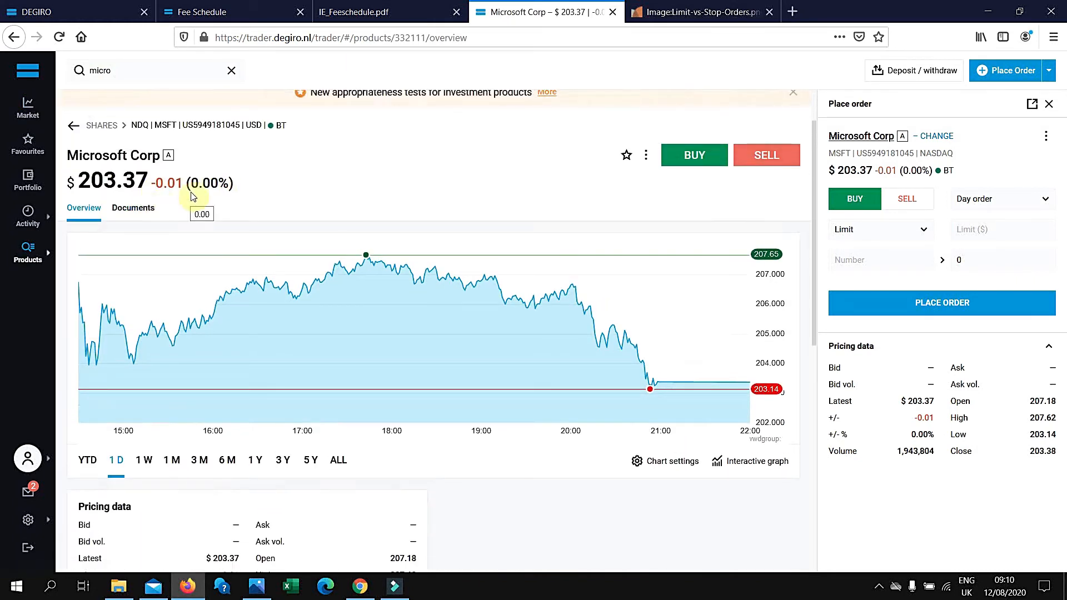
mouse_move(725, 214)
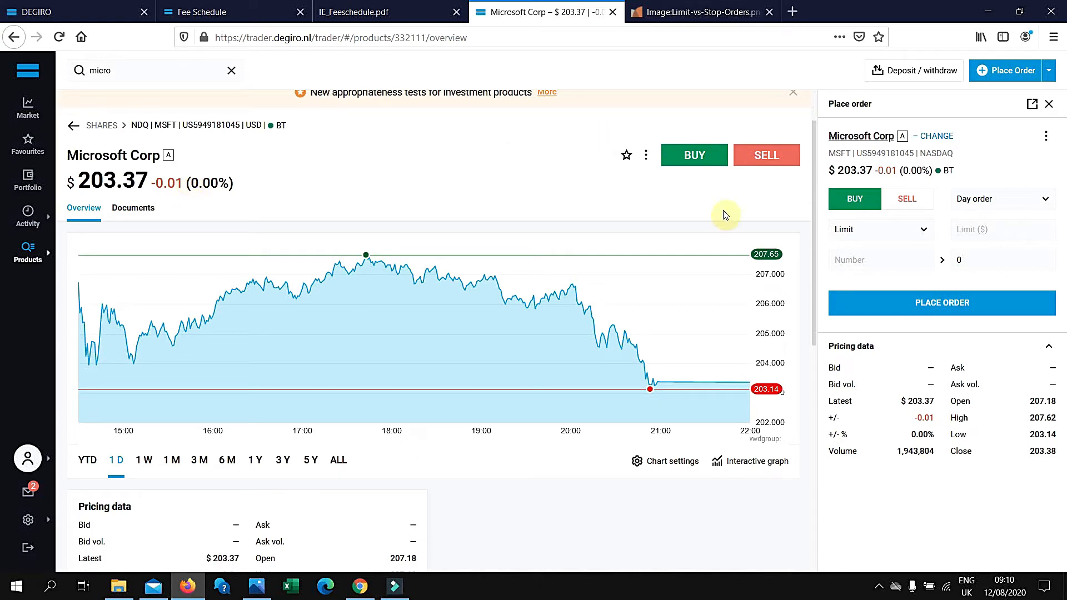
mouse_move(823, 227)
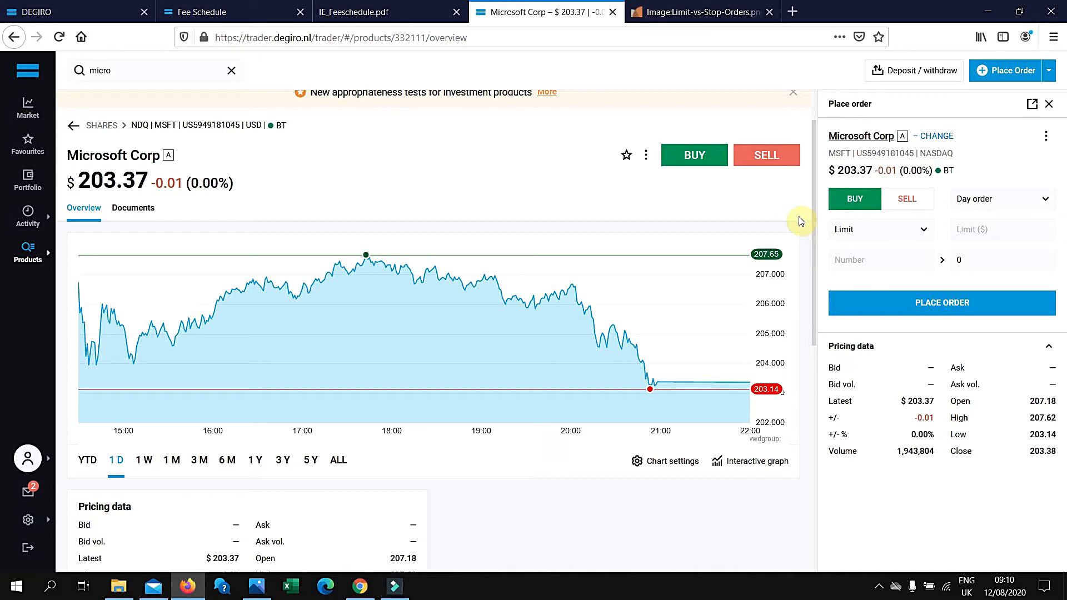
mouse_move(1026, 216)
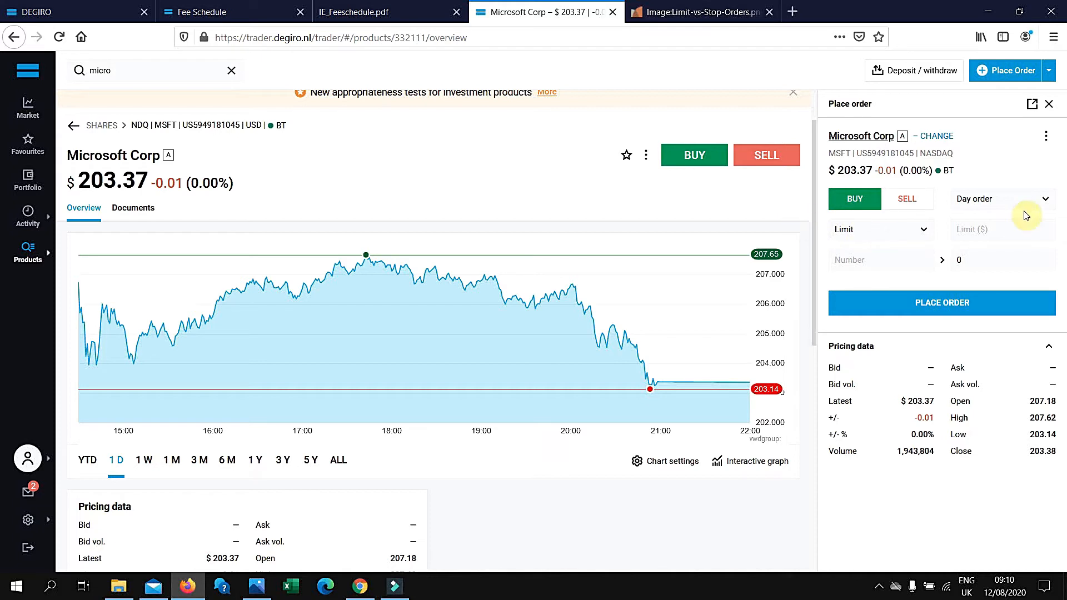
mouse_move(987, 250)
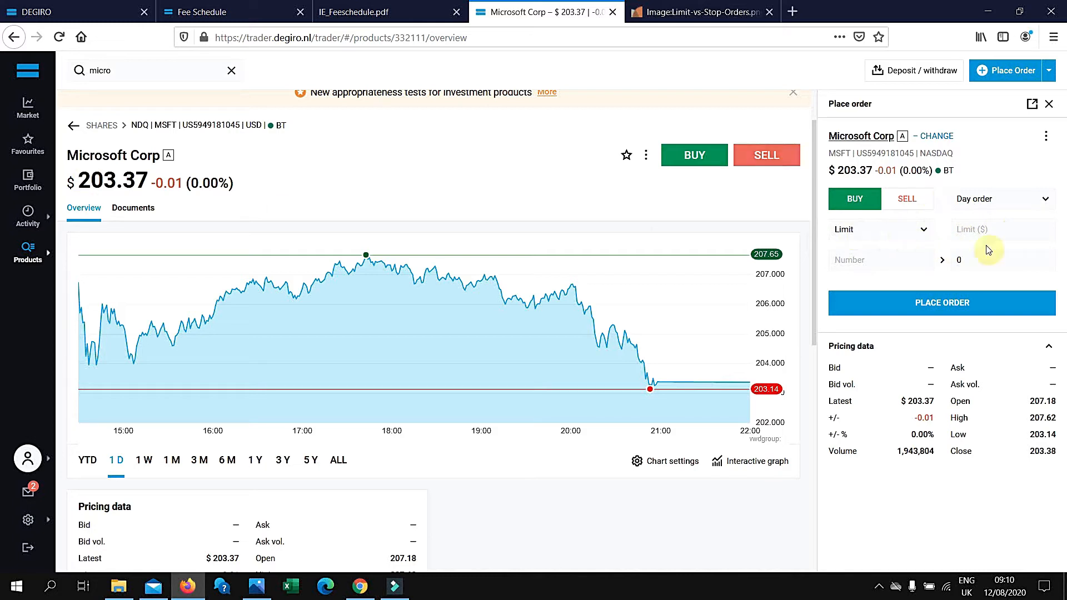
Step: Try a $200 limit on the Microsoft buy, then list the Limit, Market, Stop Loss and Stop Limit types
text(200)
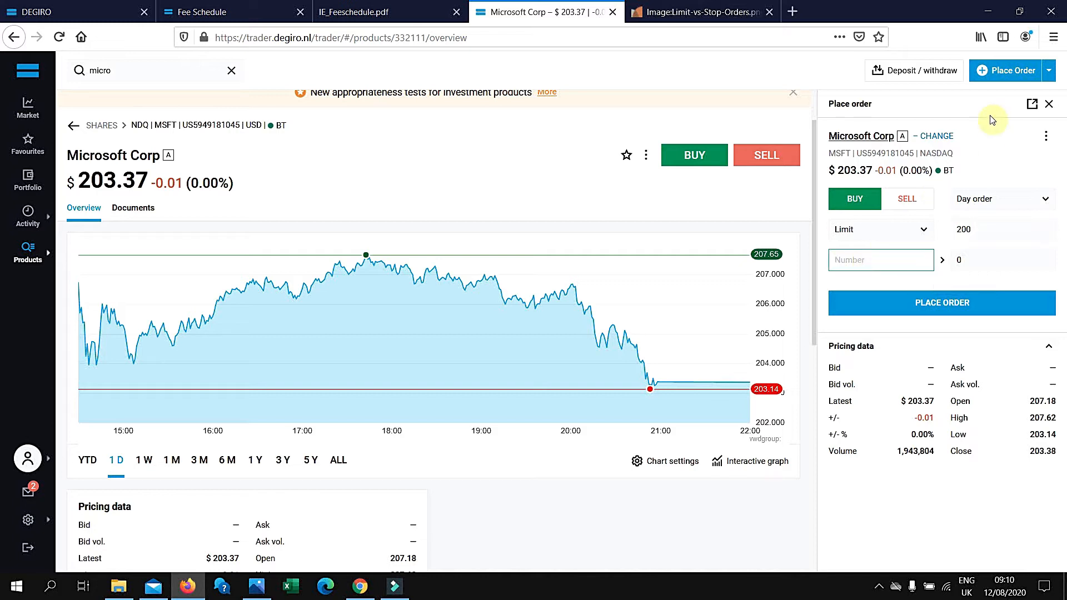
click(880, 229)
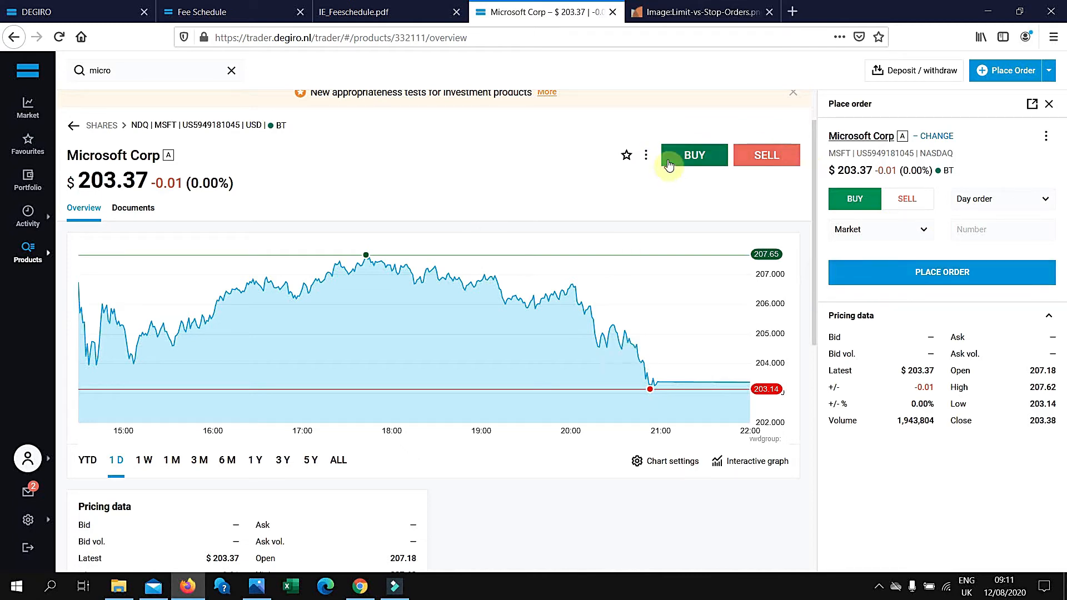
click(880, 228)
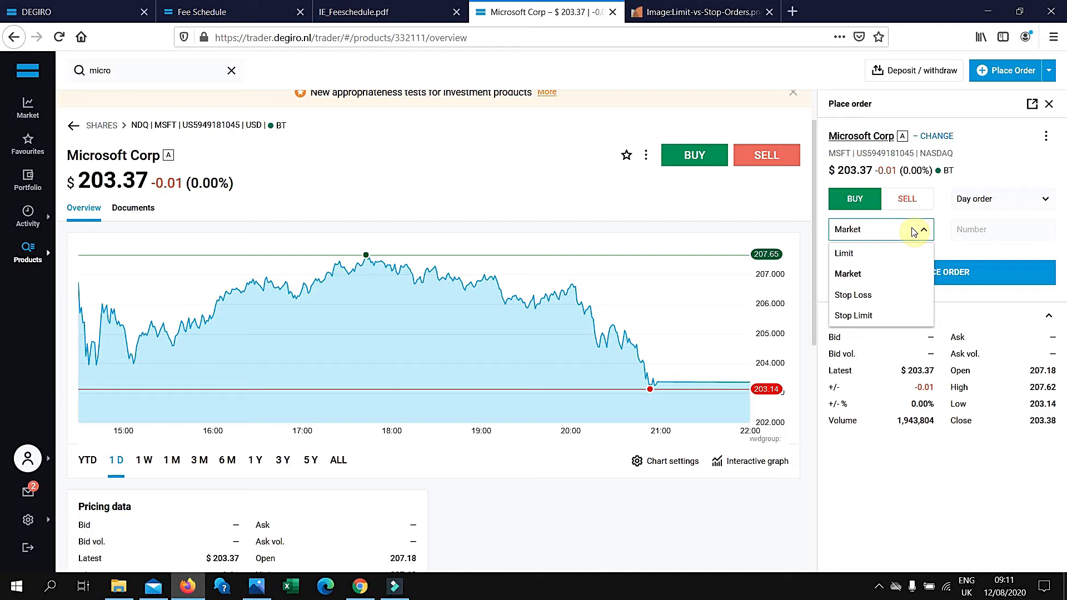
mouse_move(906, 314)
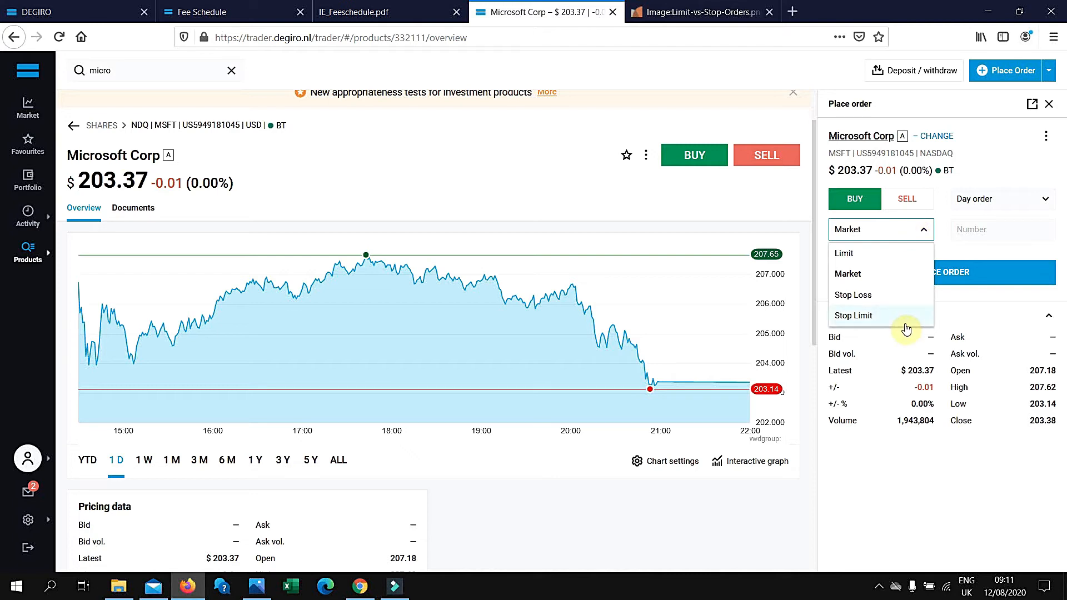
Step: View Diffen's limit-versus-stop scenario table for a stock trading at $55
click(701, 11)
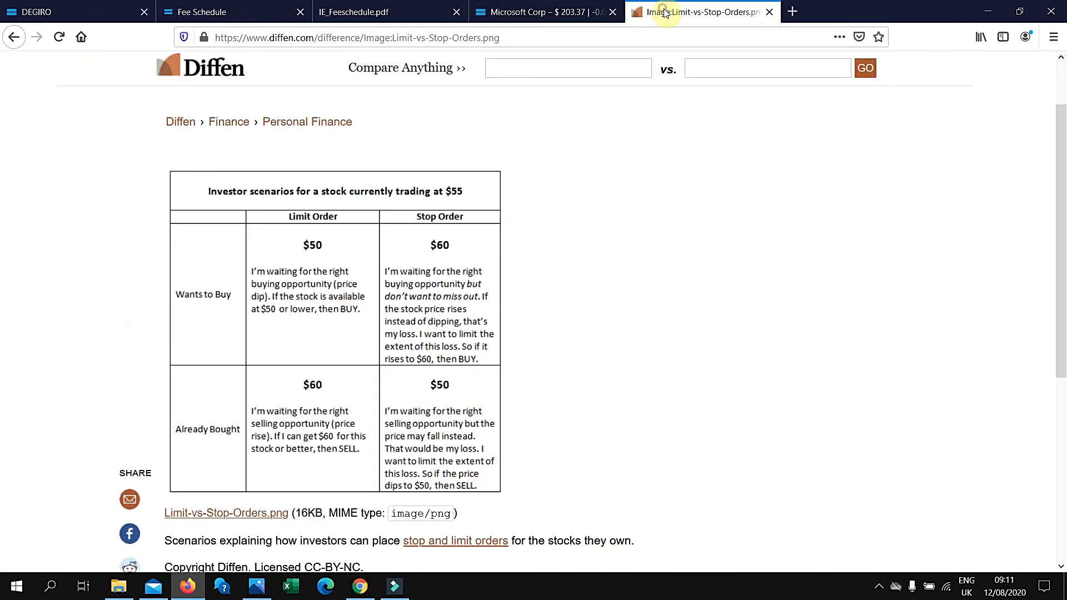
scroll(down, 3)
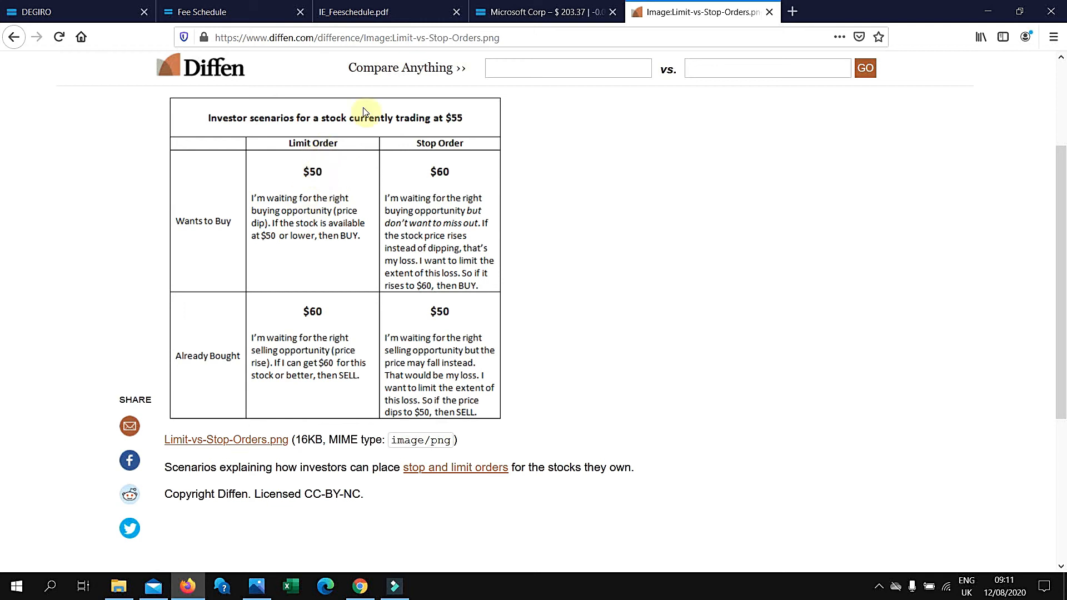
mouse_move(462, 134)
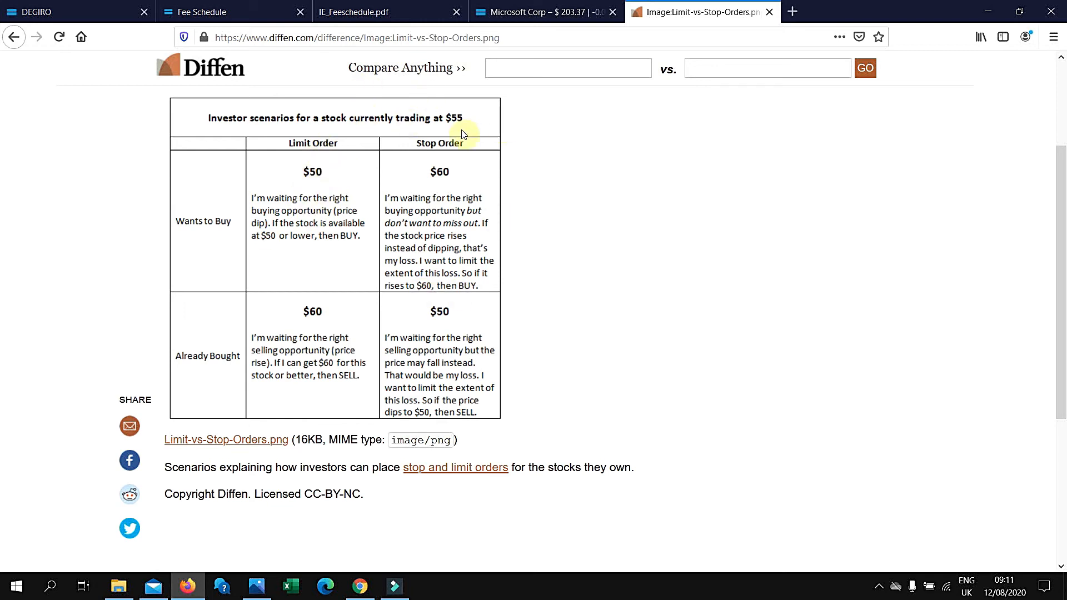
mouse_move(461, 139)
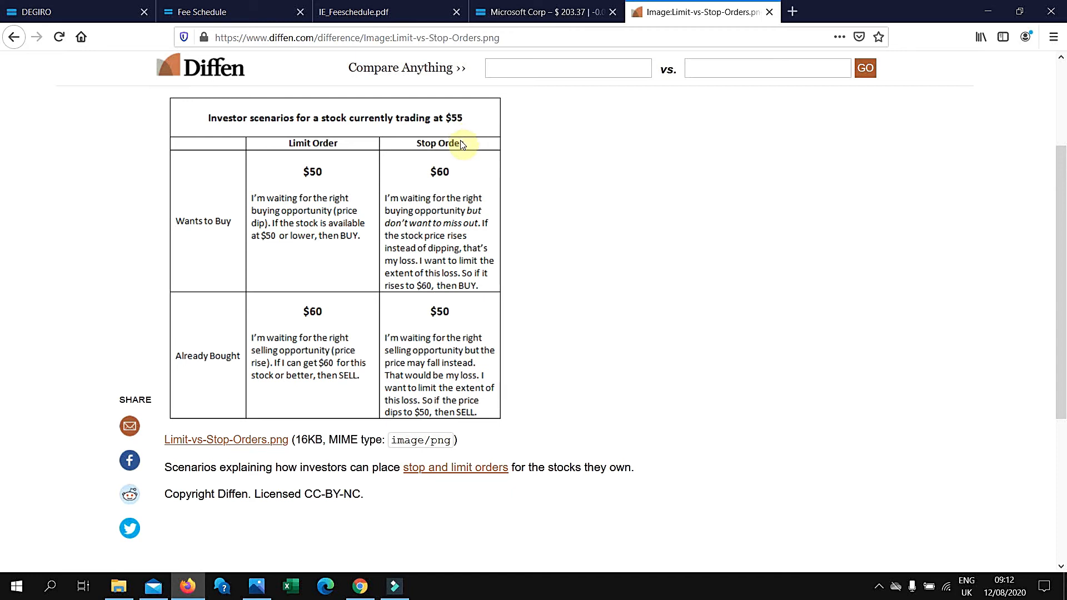
mouse_move(292, 197)
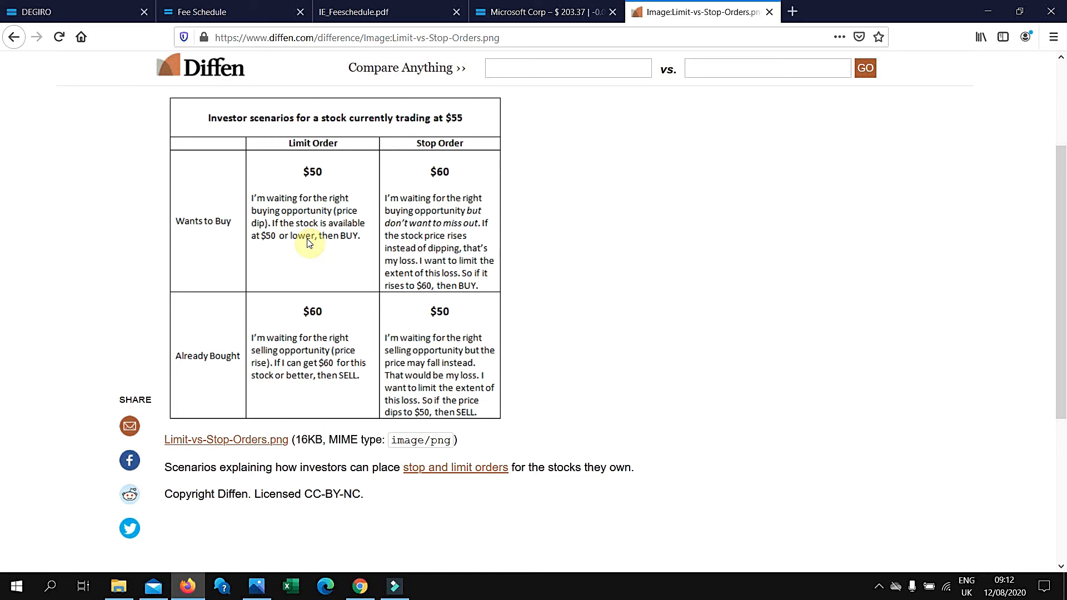
mouse_move(340, 246)
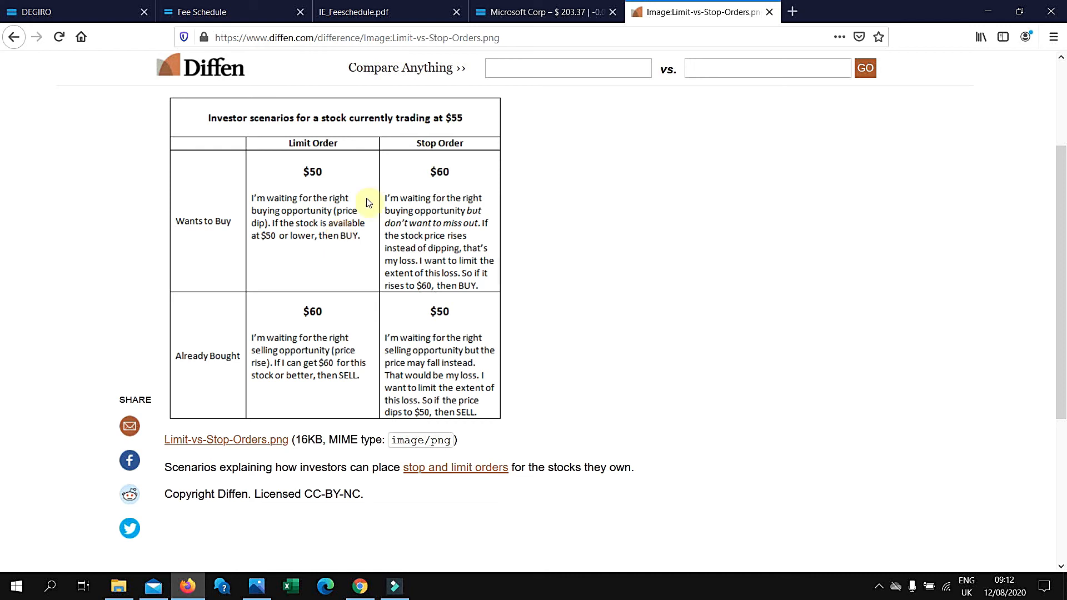
mouse_move(490, 228)
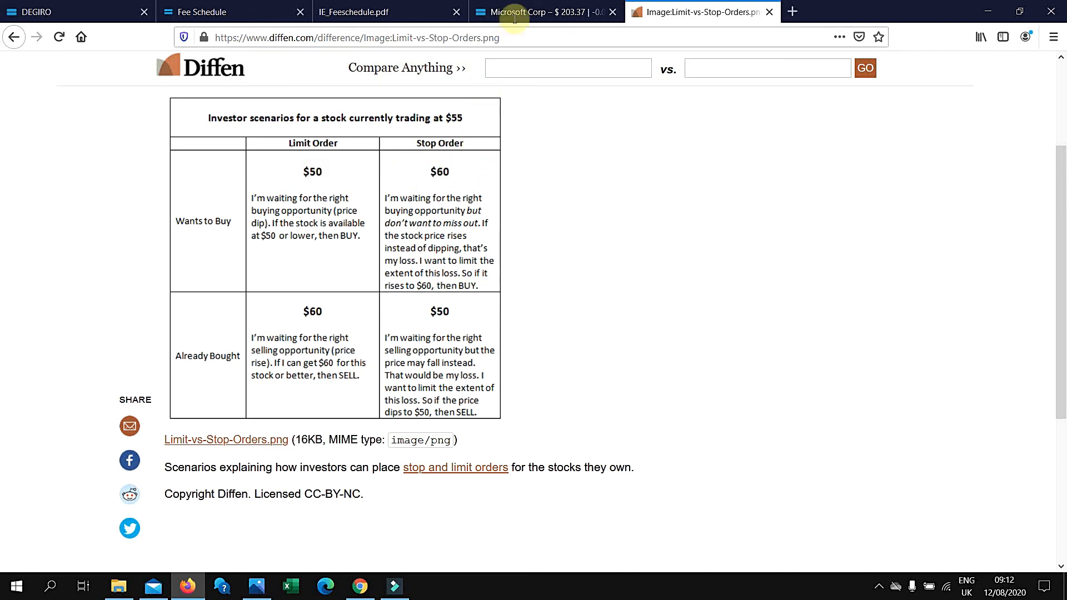
Step: Return to the Microsoft market order and list its Day order and GTC durations
click(544, 11)
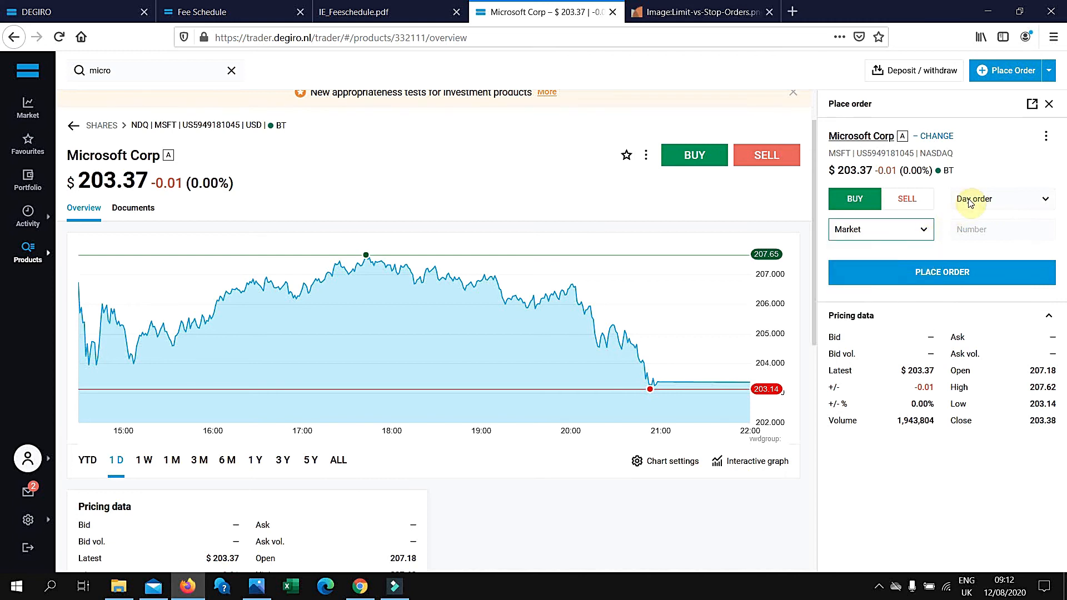
click(1000, 199)
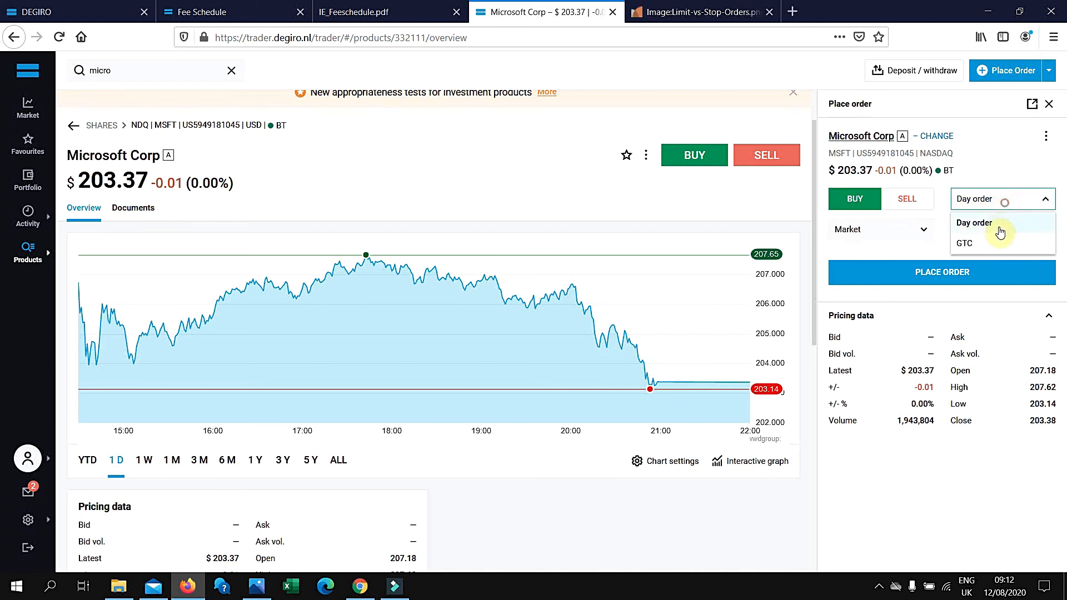
mouse_move(998, 245)
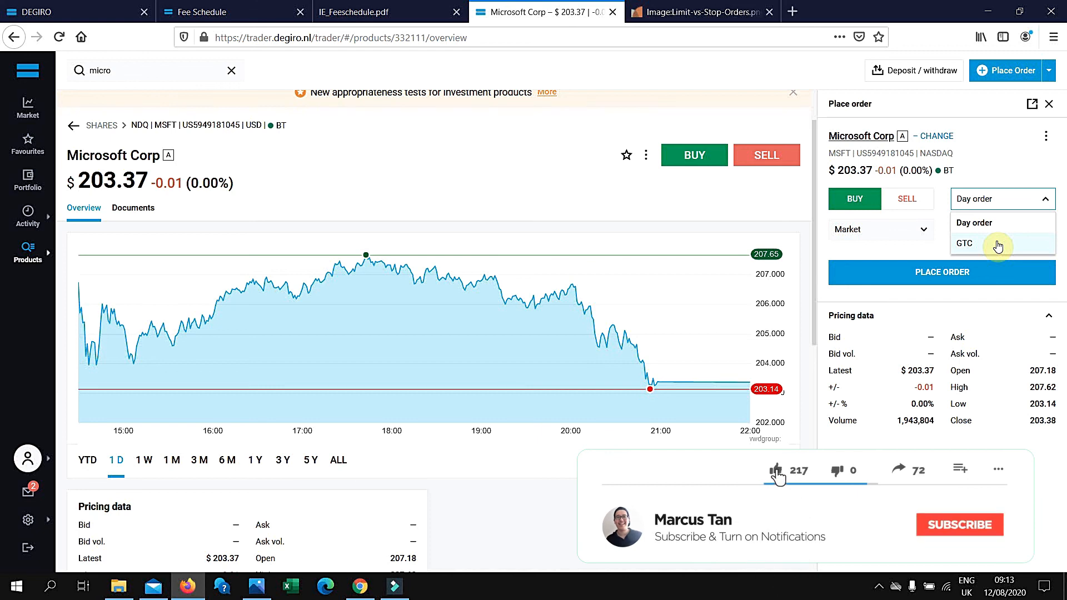
click(959, 525)
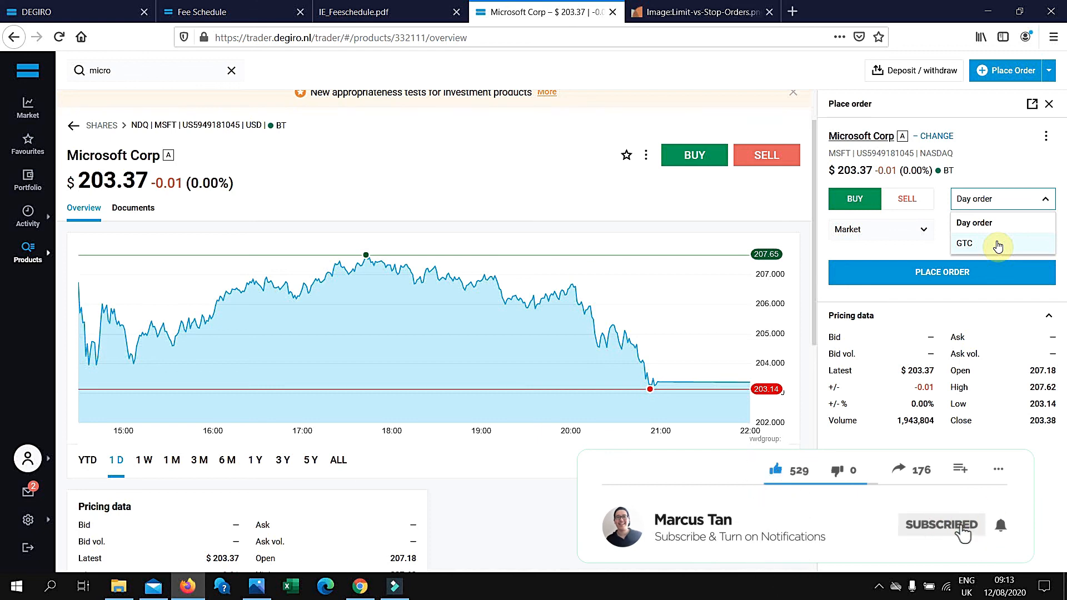